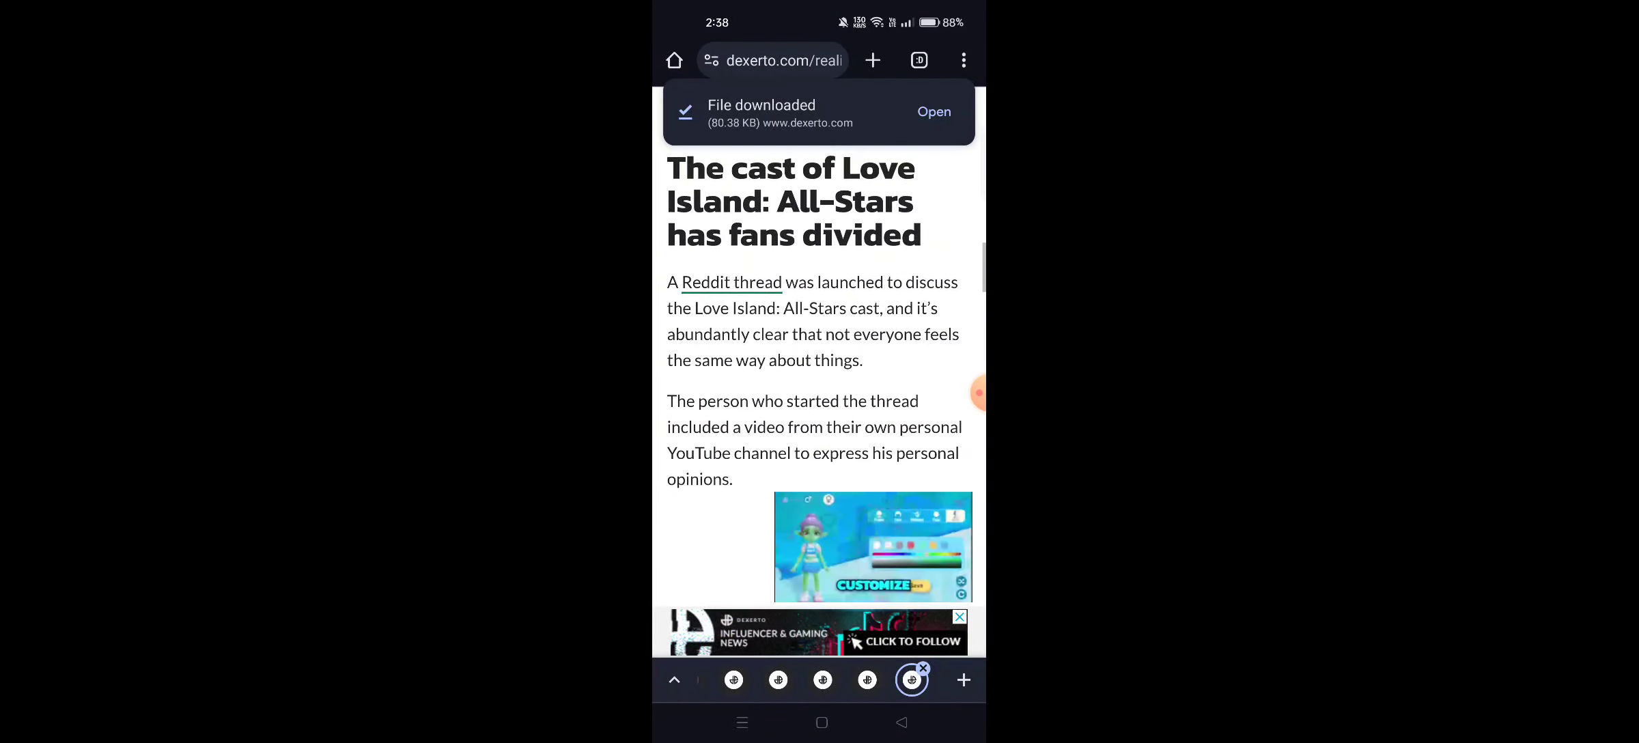
{"action": "scroll", "scroll_direction": "down", "scroll_amount": 3}
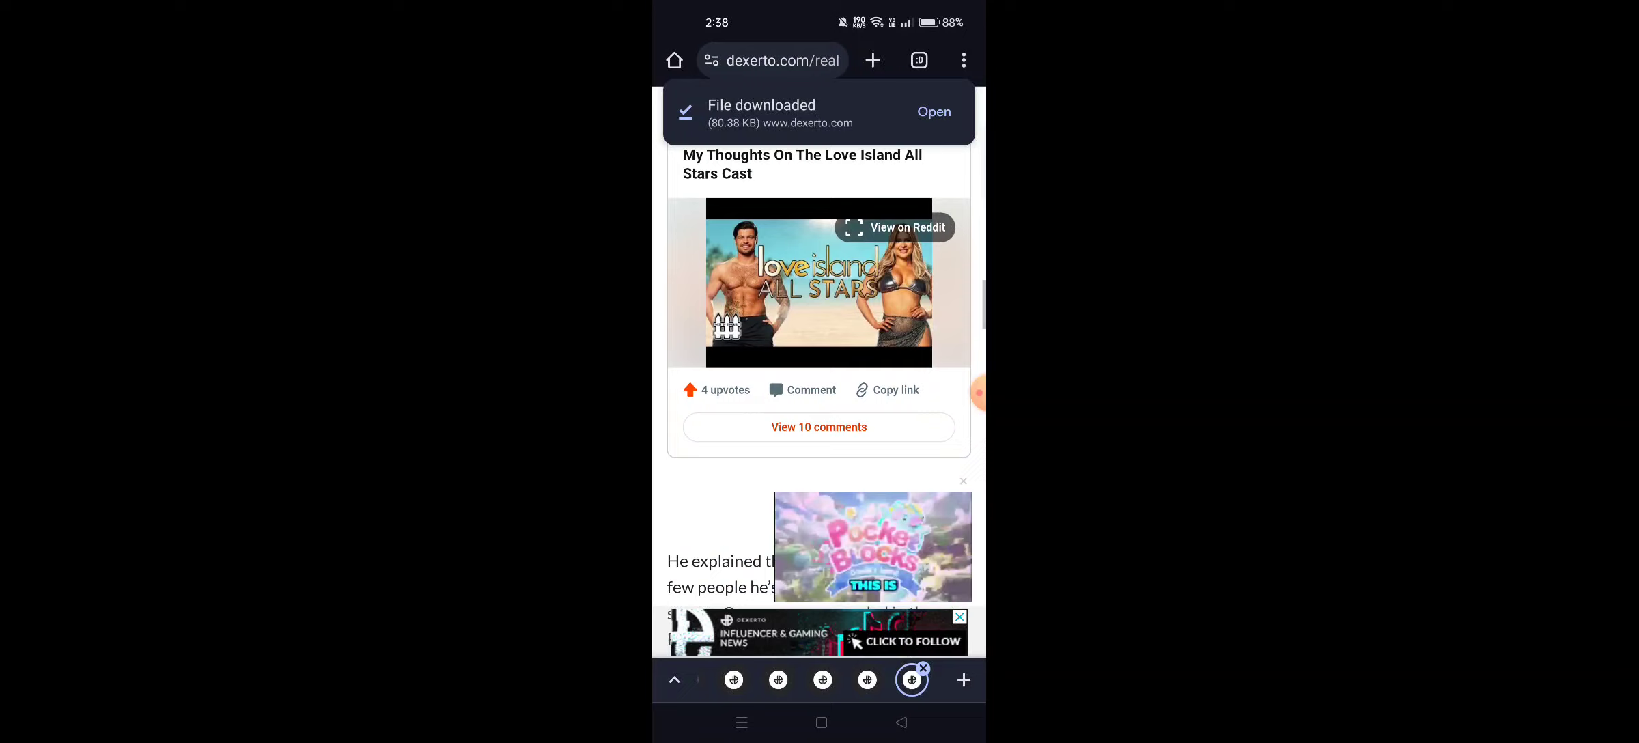
{"action": "scroll", "scroll_direction": "down", "scroll_amount": 3}
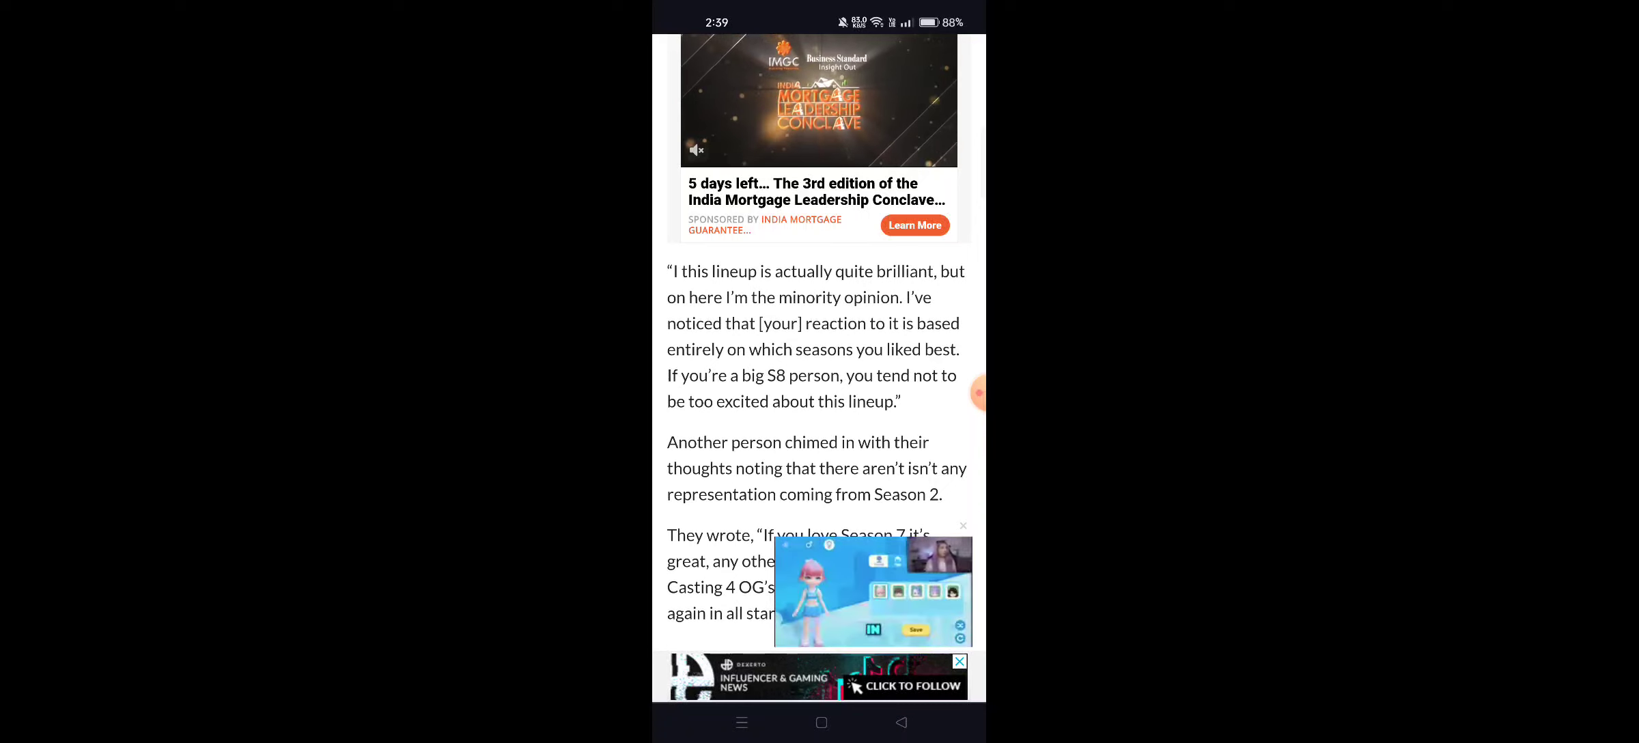
{"action": "scroll", "scroll_direction": "down", "scroll_amount": 3}
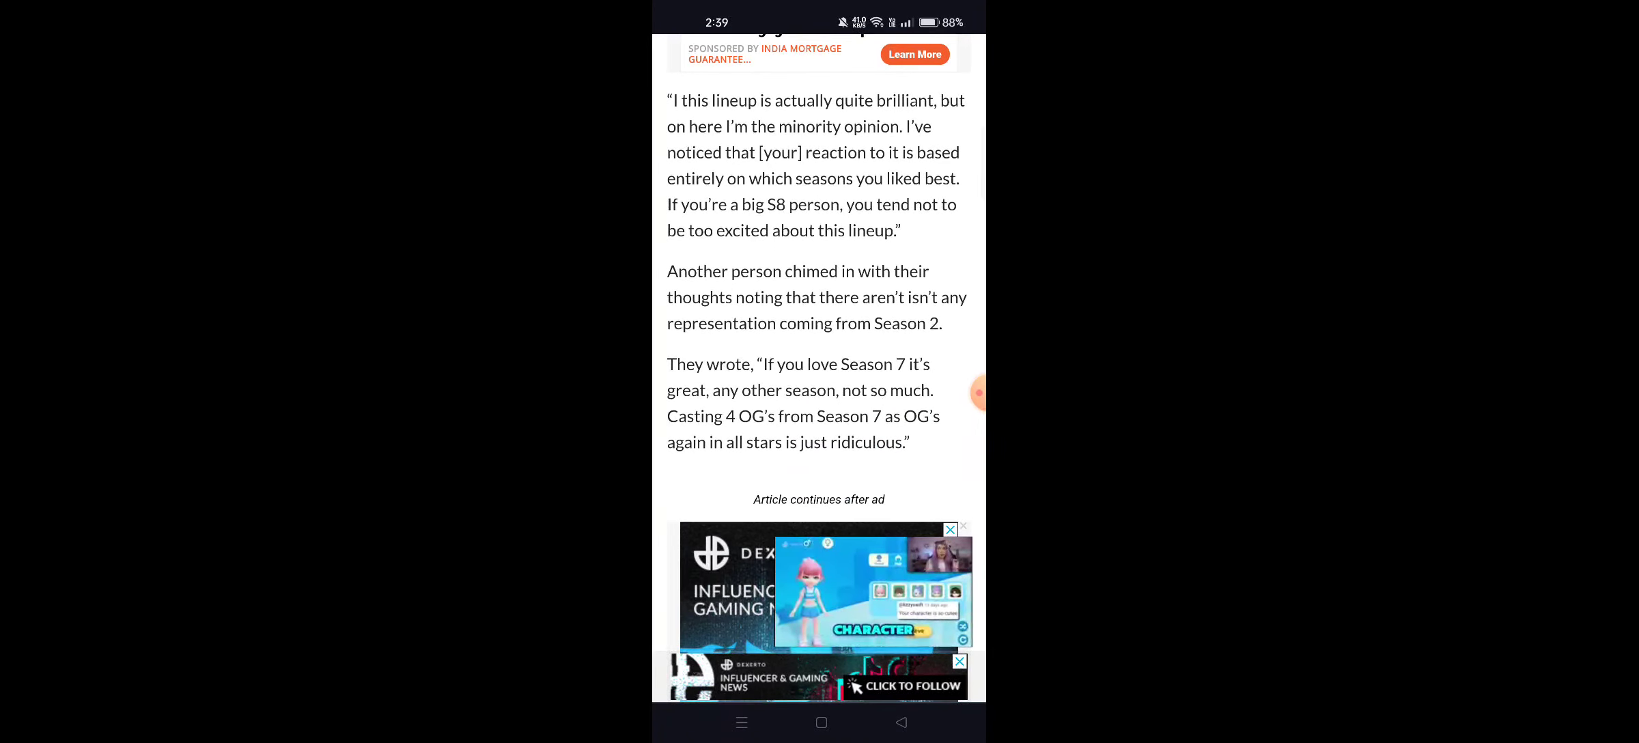
{"action": "scroll", "scroll_direction": "down", "scroll_amount": 3}
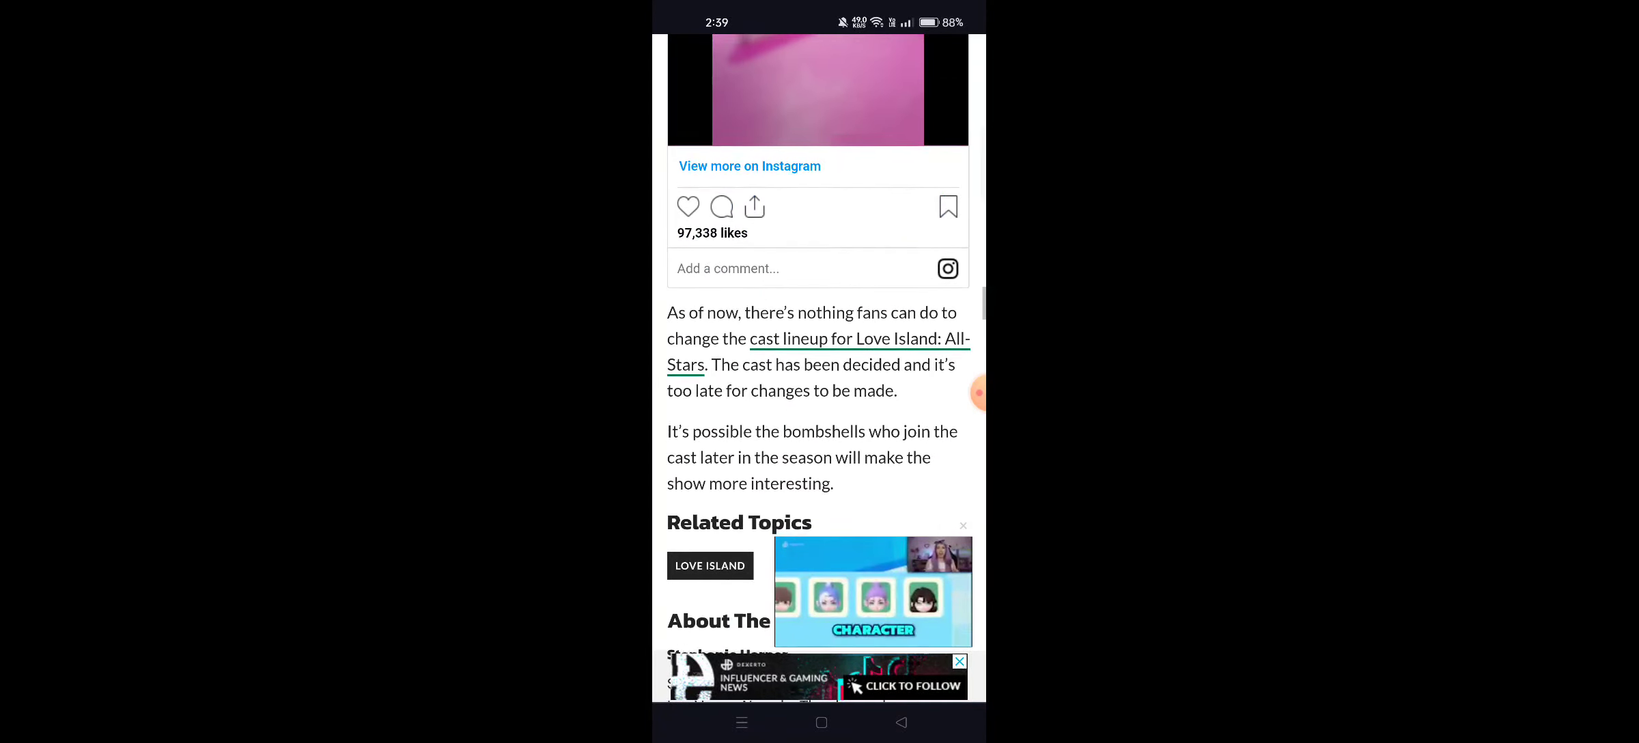